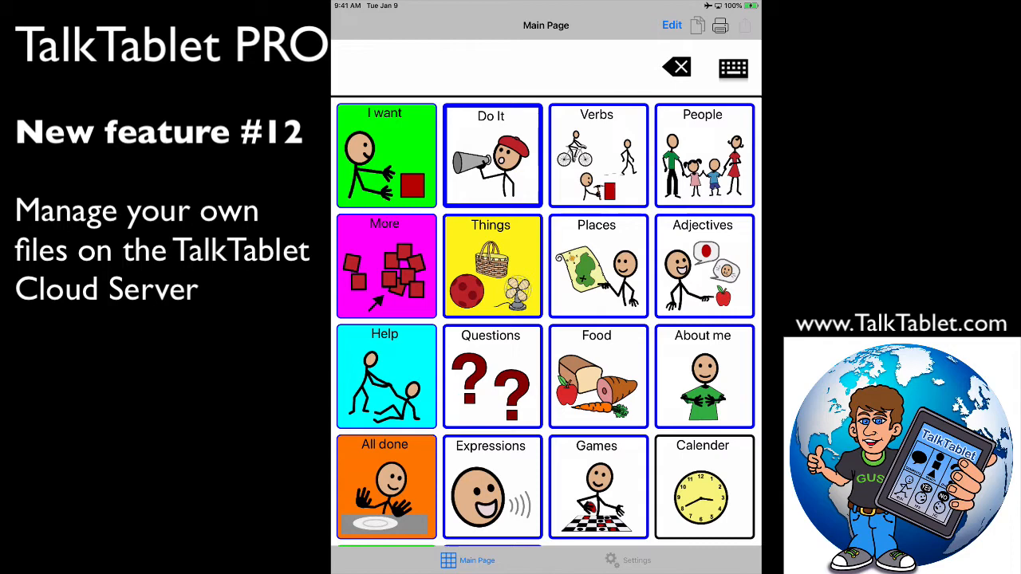
Browse to the cloud server file list, dismissing the Shares_Expiration notice each time.
{"action": "left_click", "coordinate": [629, 560]}
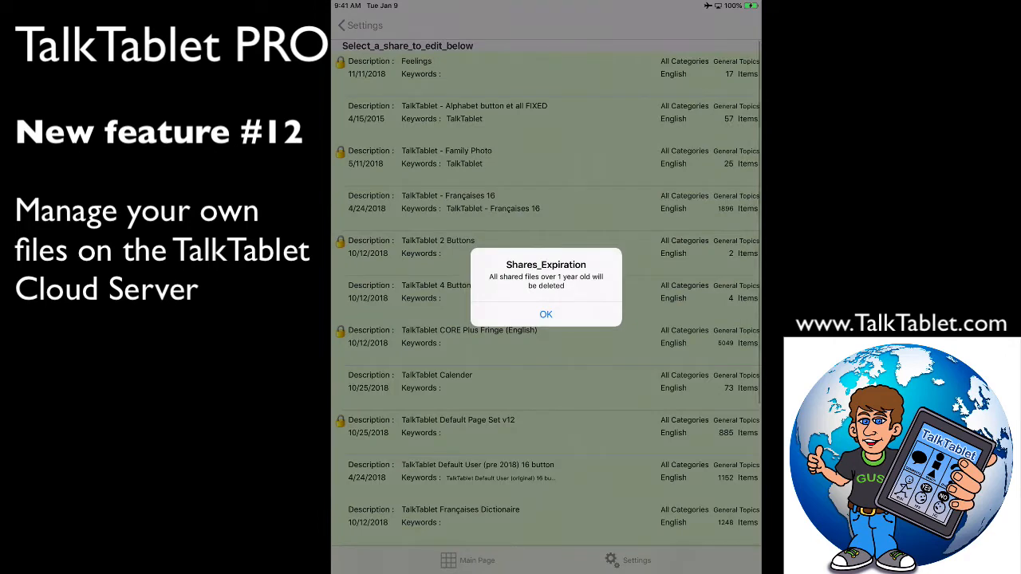
{"action": "left_click", "coordinate": [545, 312]}
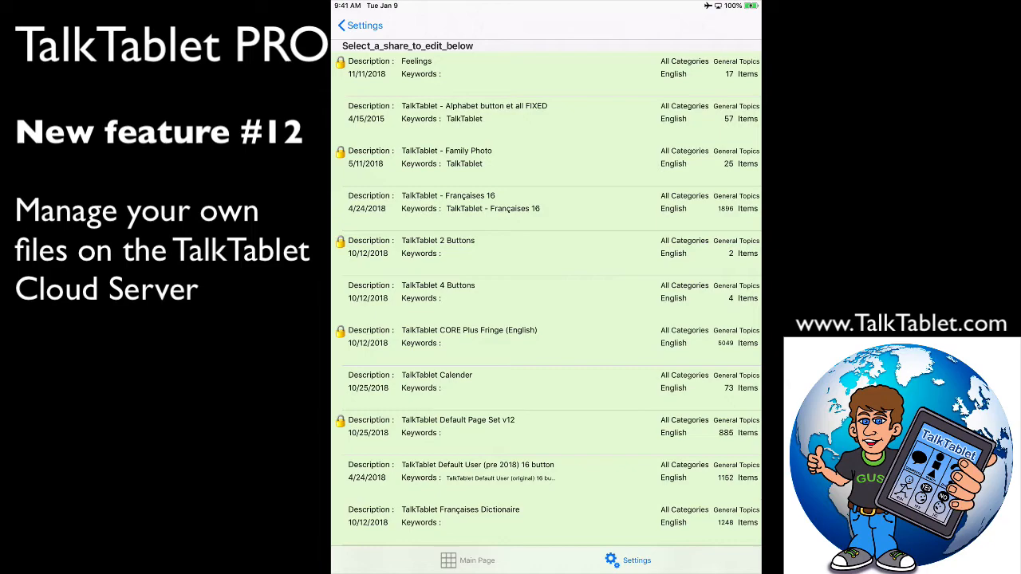
{"action": "left_click", "coordinate": [466, 560]}
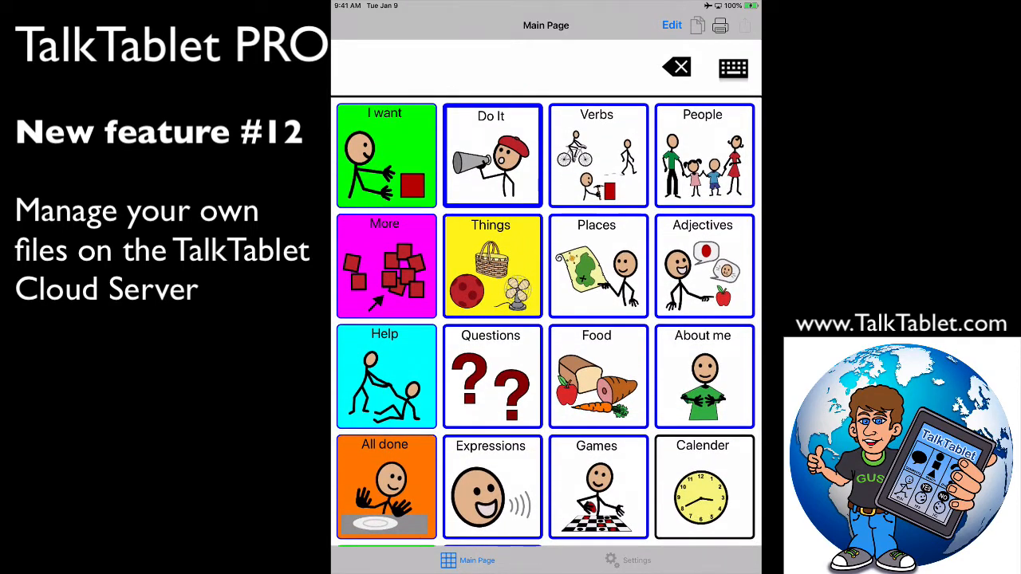
{"action": "left_click", "coordinate": [625, 559]}
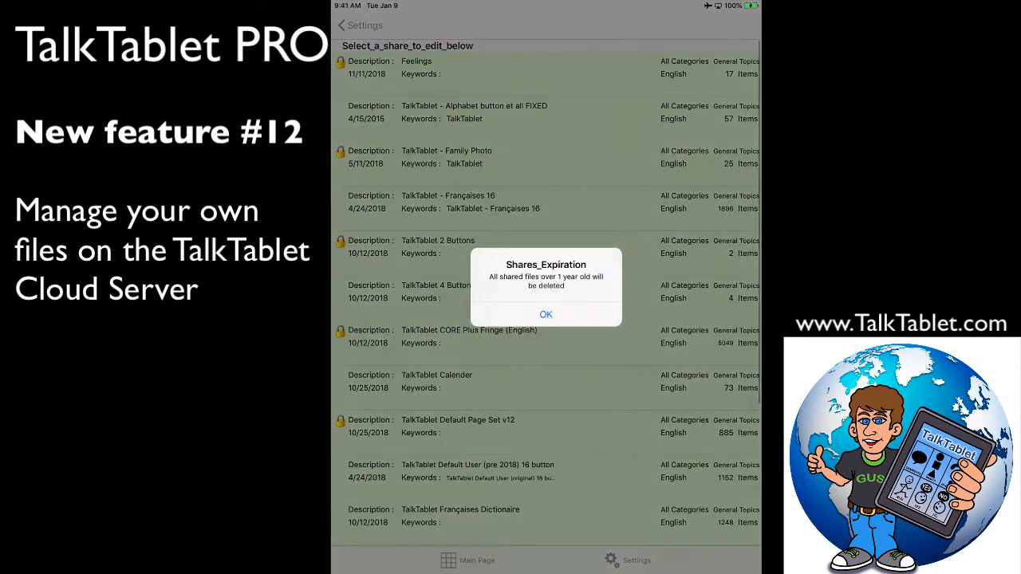
{"action": "left_click", "coordinate": [546, 313]}
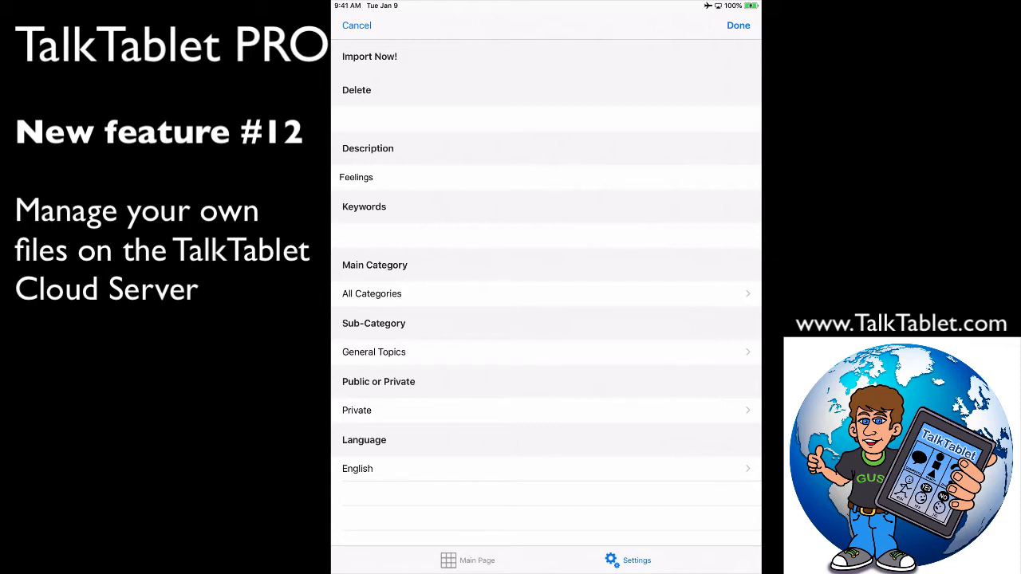
Start Import Now! on the Feelings share to bring up the Import File confirmation.
{"action": "left_click", "coordinate": [358, 410]}
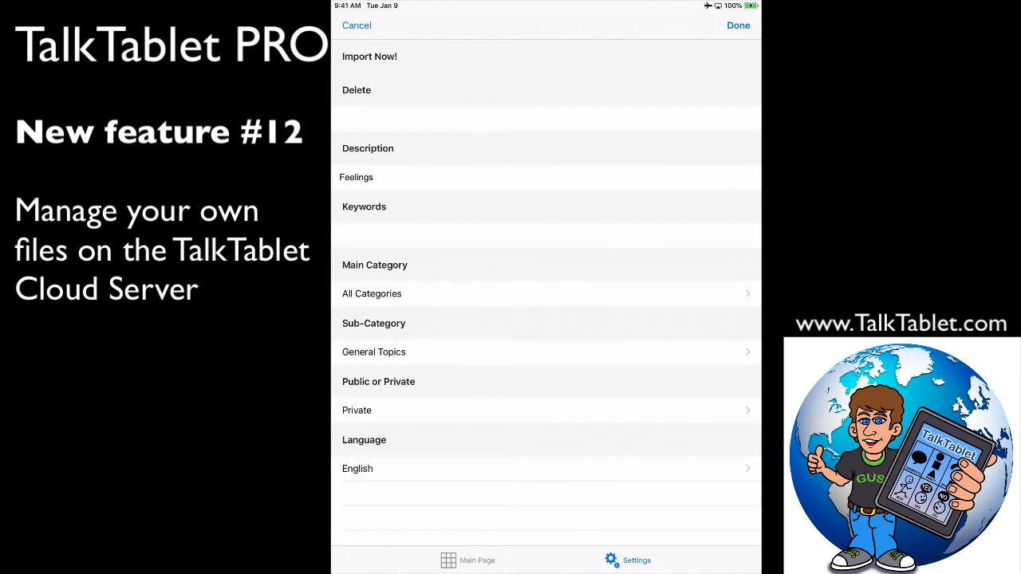
{"action": "left_click", "coordinate": [370, 56]}
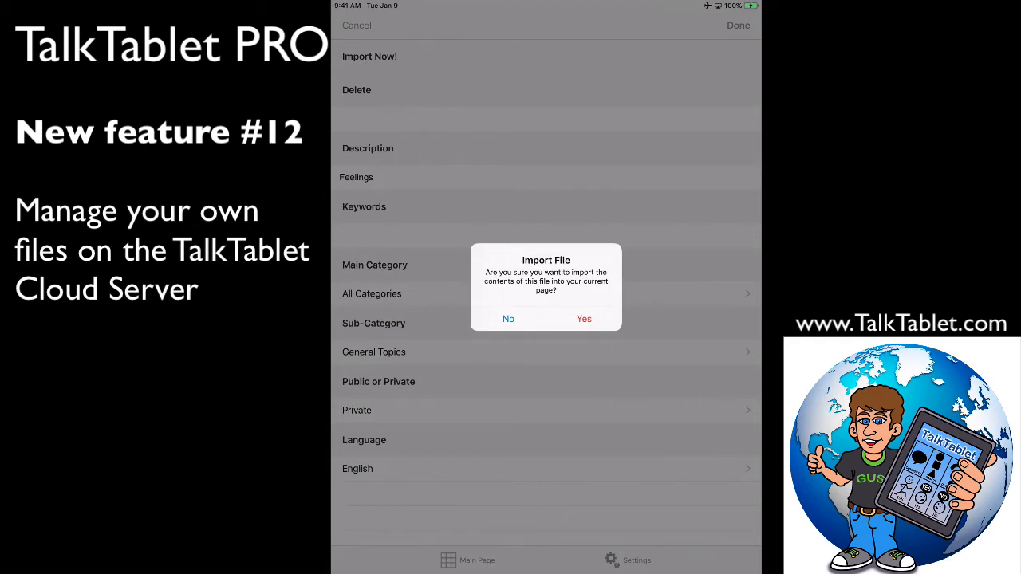
Confirm the import, acknowledge the download and save success, and dismiss the expiration notice.
{"action": "left_click", "coordinate": [584, 319]}
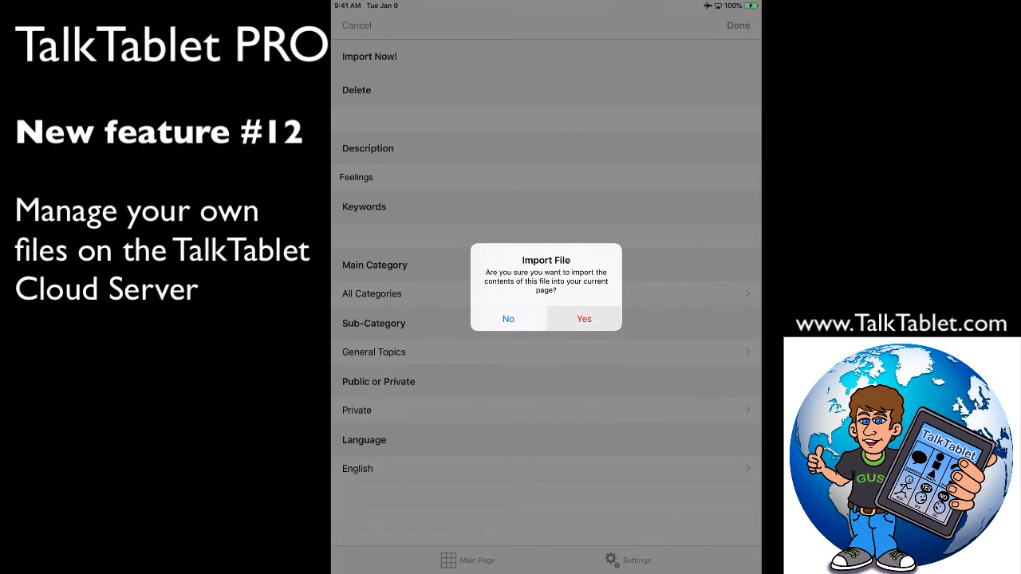
{"action": "left_click", "coordinate": [584, 319]}
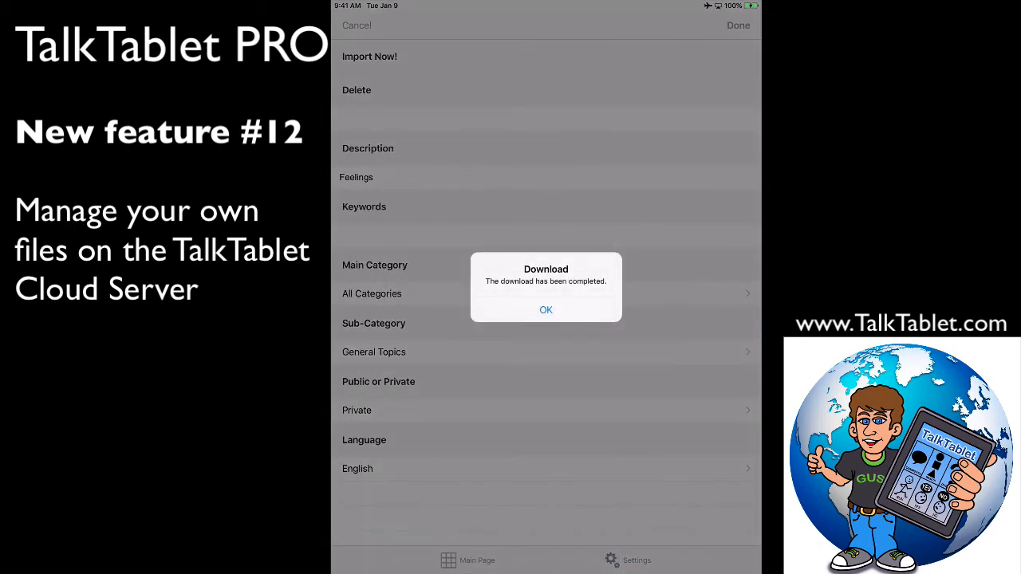
{"action": "left_click", "coordinate": [545, 309]}
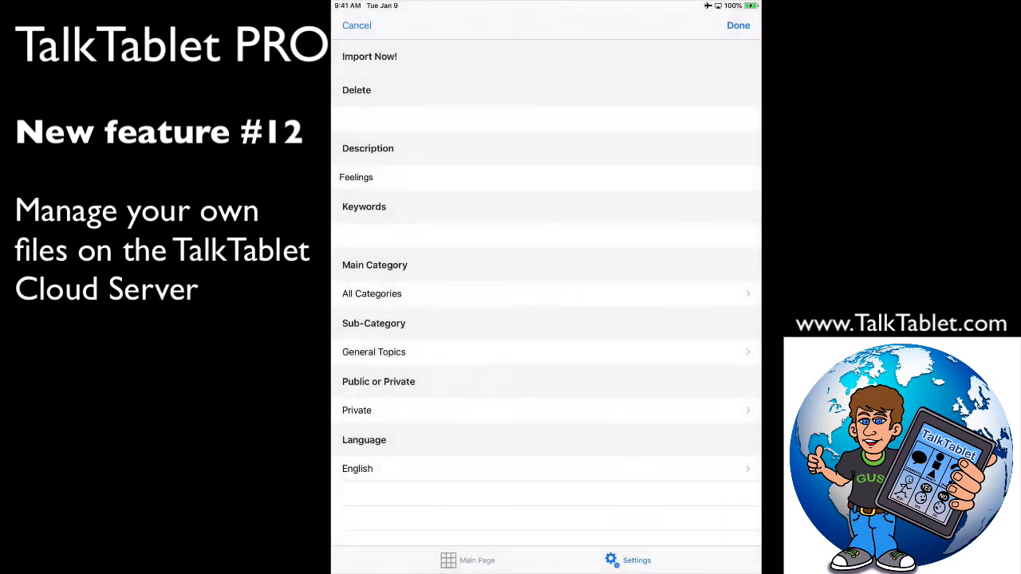
{"action": "left_click", "coordinate": [370, 56]}
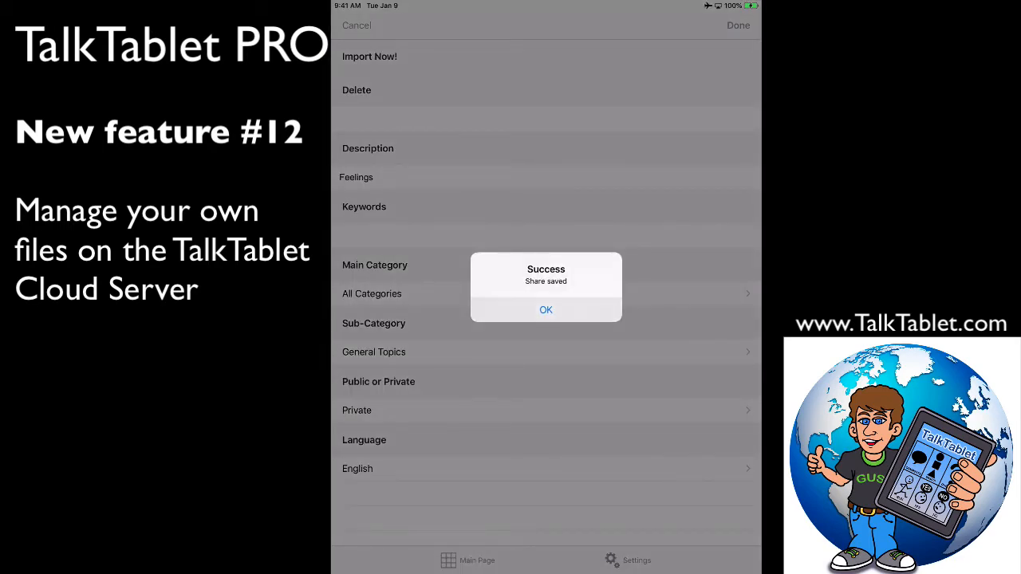
{"action": "left_click", "coordinate": [546, 310]}
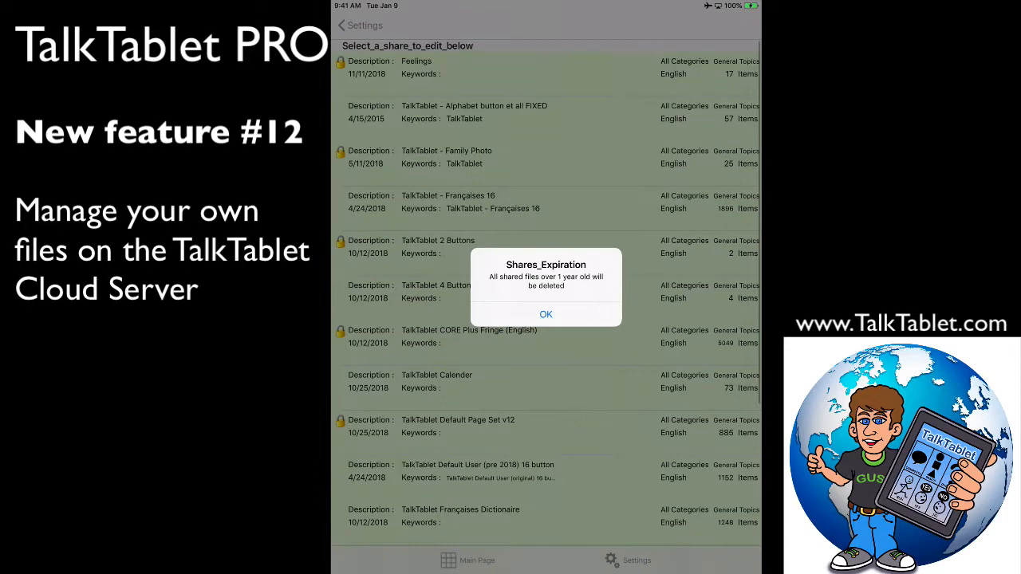
{"action": "left_click", "coordinate": [546, 312]}
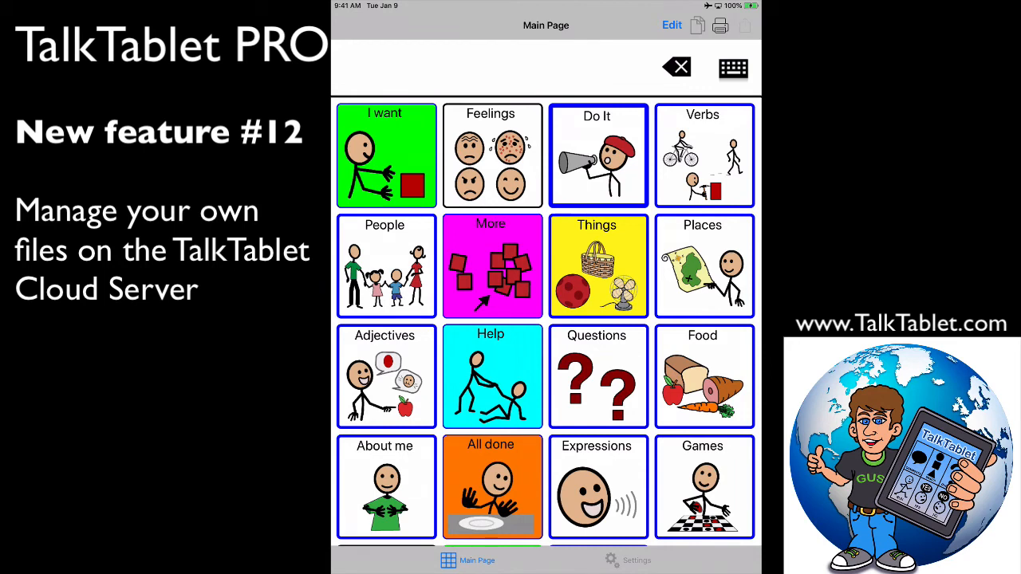
Tap the new Feelings button so it appears in the message bar, then head to Settings.
{"action": "left_click", "coordinate": [492, 154]}
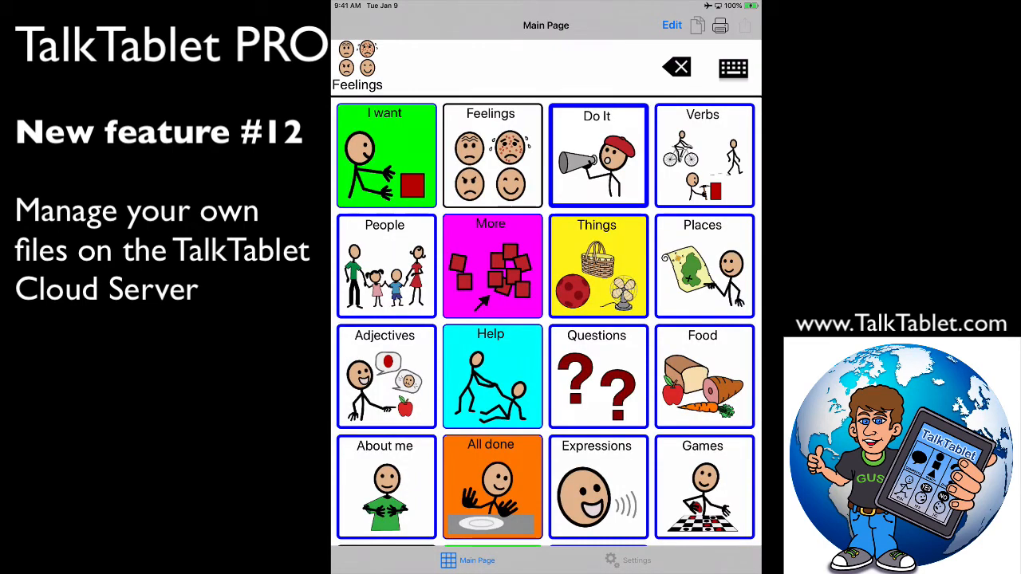
{"action": "scroll", "scroll_direction": "down", "scroll_amount": 3}
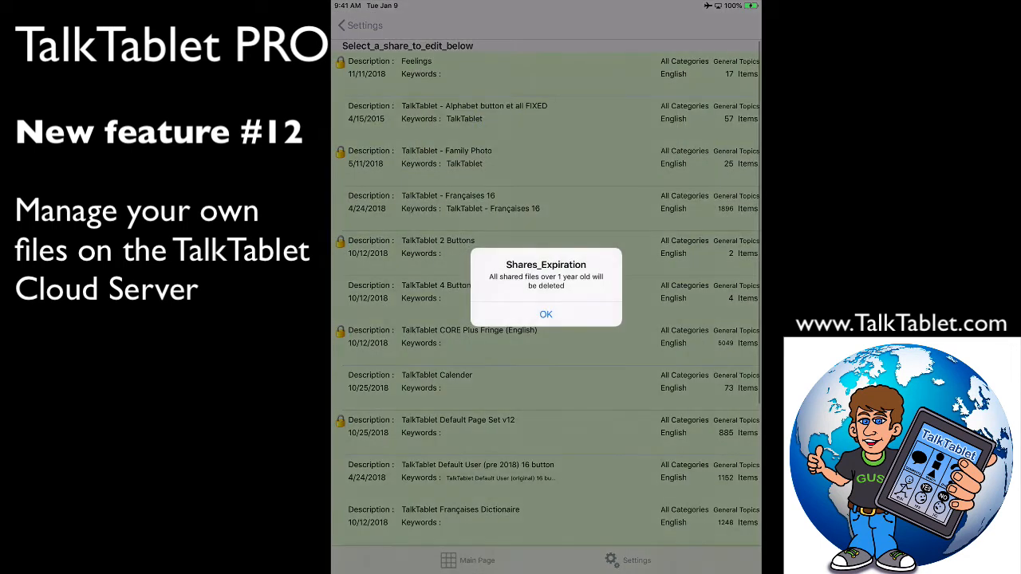
Dismiss the expiration notice and return via Settings to the main page showing Feelings, alphabet and Numbers.
{"action": "left_click", "coordinate": [546, 313]}
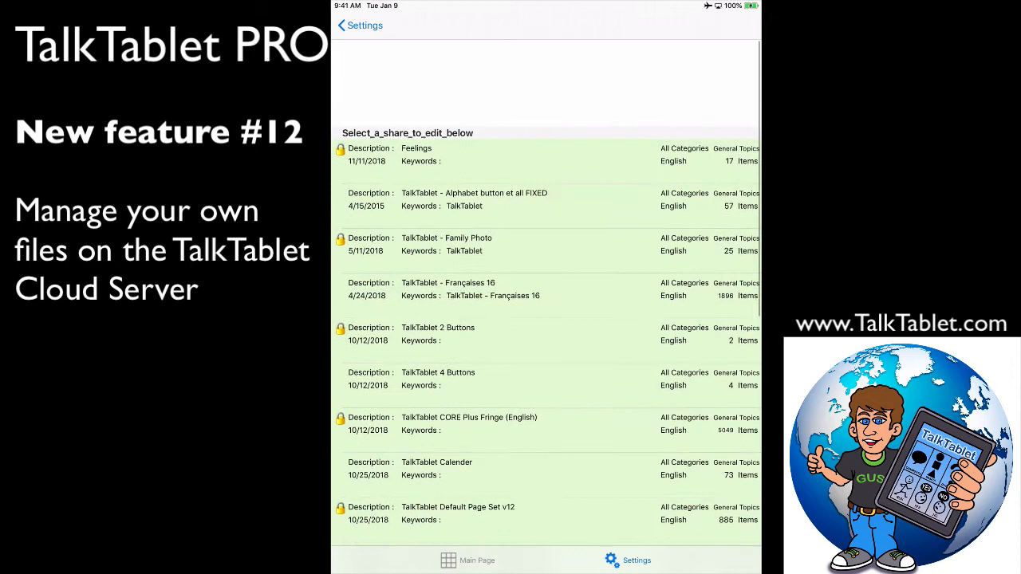
{"action": "left_click", "coordinate": [357, 25]}
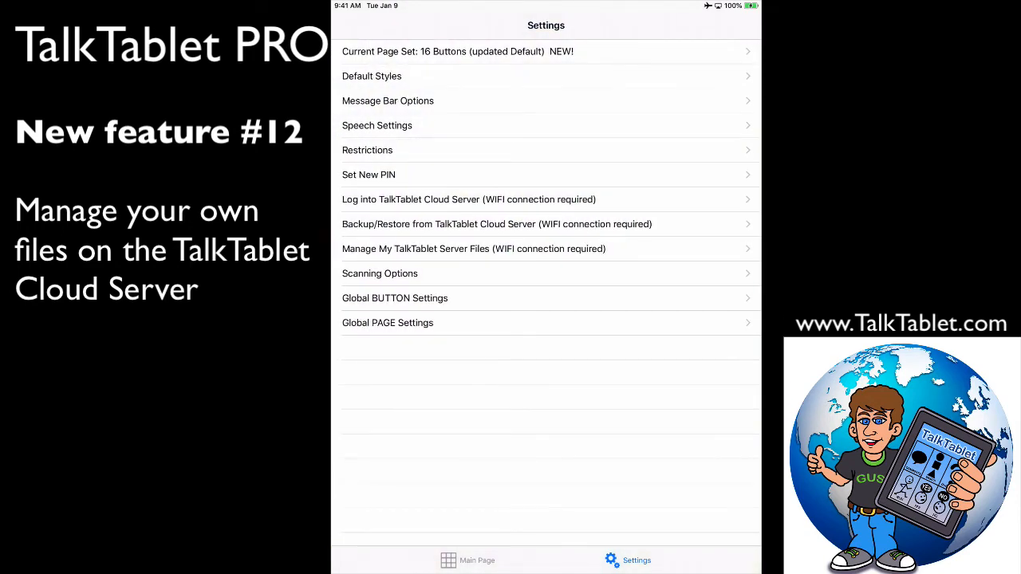
{"action": "left_click", "coordinate": [465, 560]}
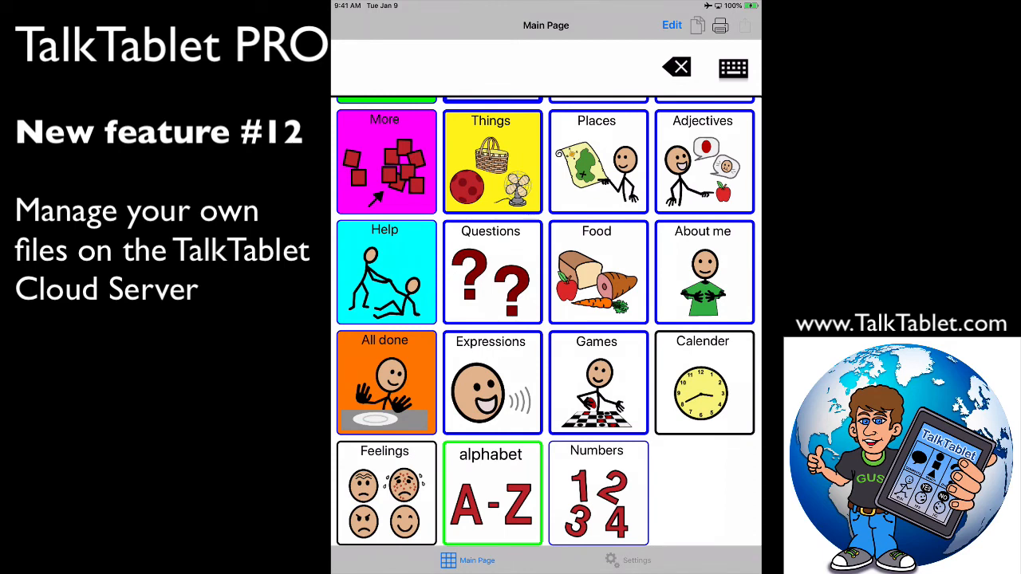